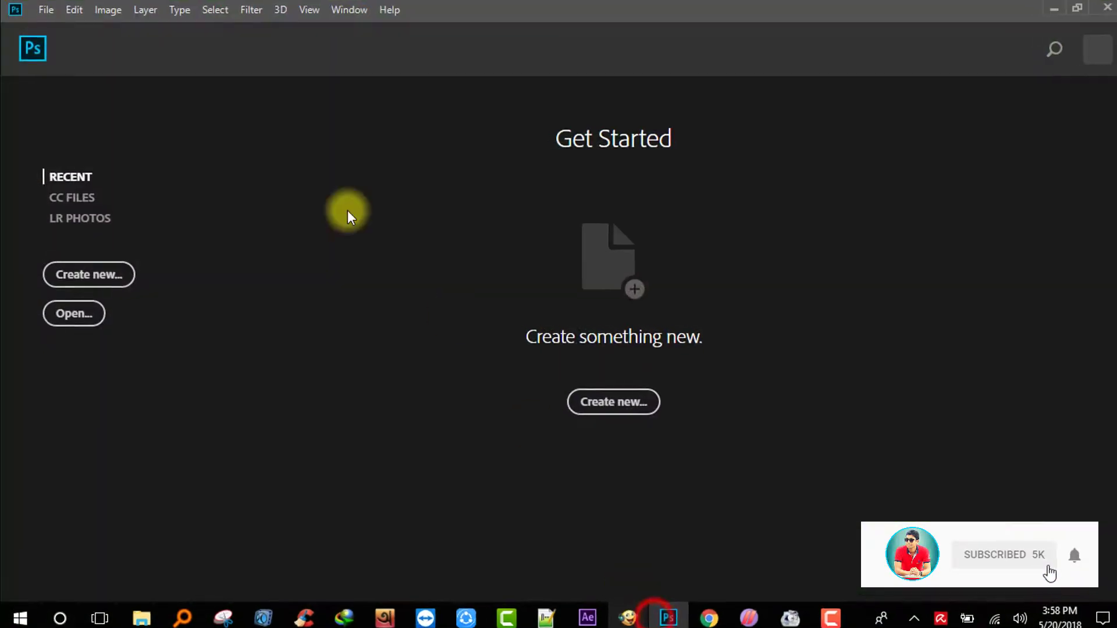
Step: Open the existing tree.jpg photo from the Get Started screen
click(73, 313)
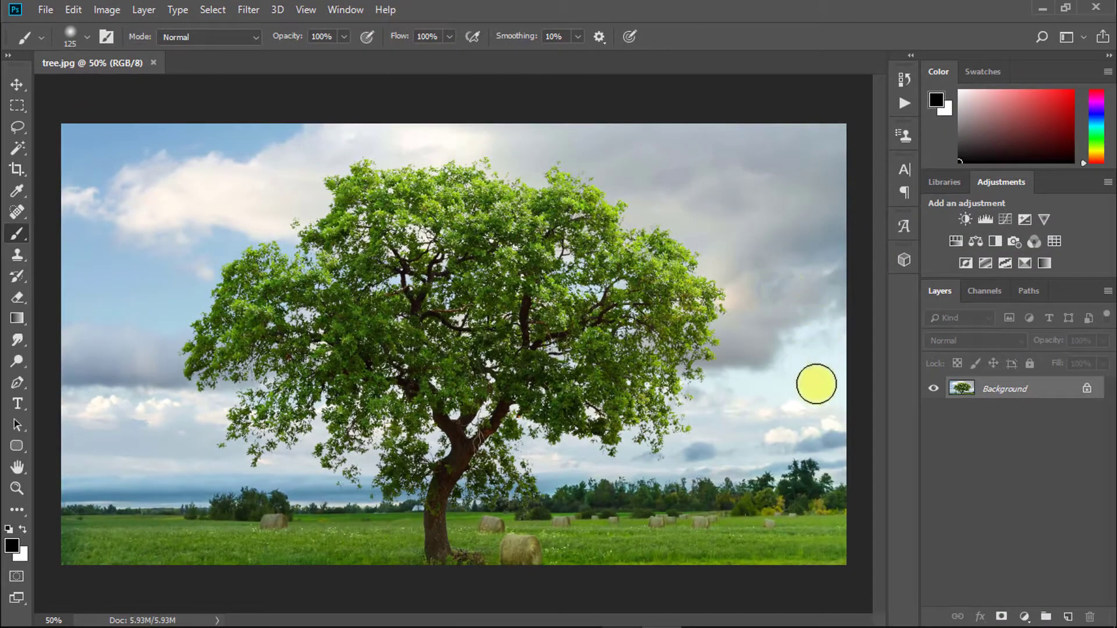
Step: Lasso a rough area around the tree and copy it onto a new layer with Ctrl+J
click(17, 126)
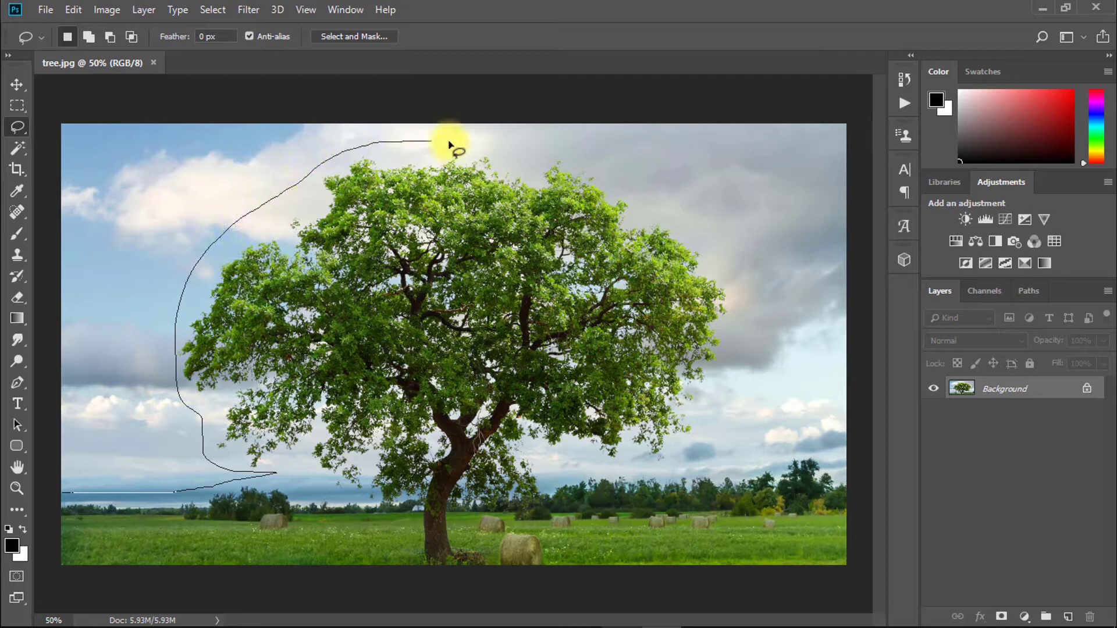
drag(450, 146, 709, 402)
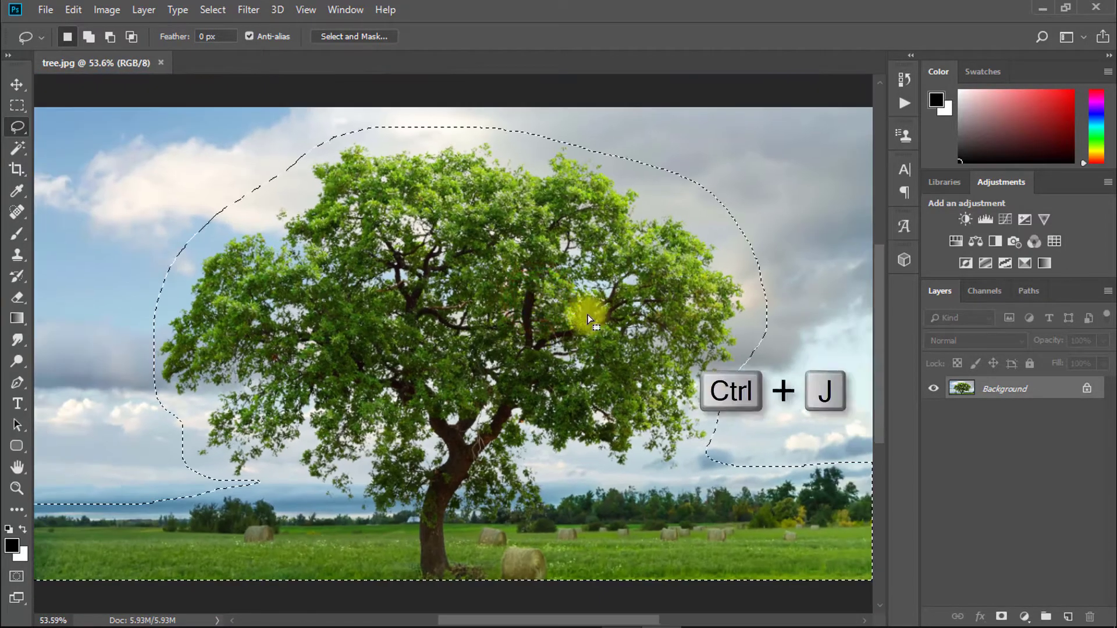
key(ctrl+j)
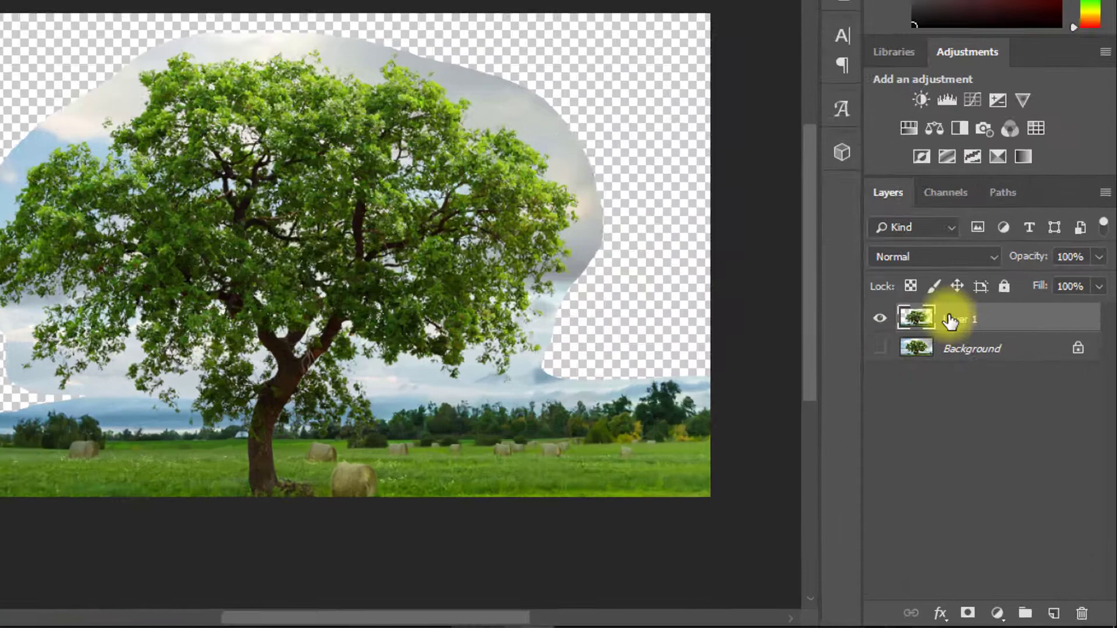
Step: Show the Channels panel and pick the Blue channel to duplicate
click(945, 192)
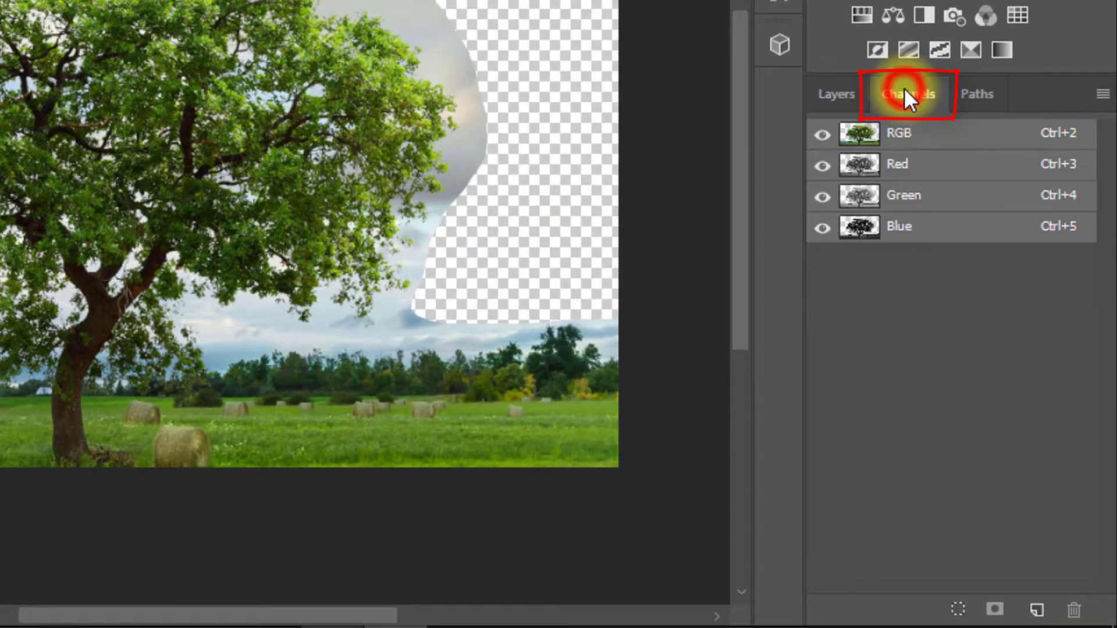
click(900, 227)
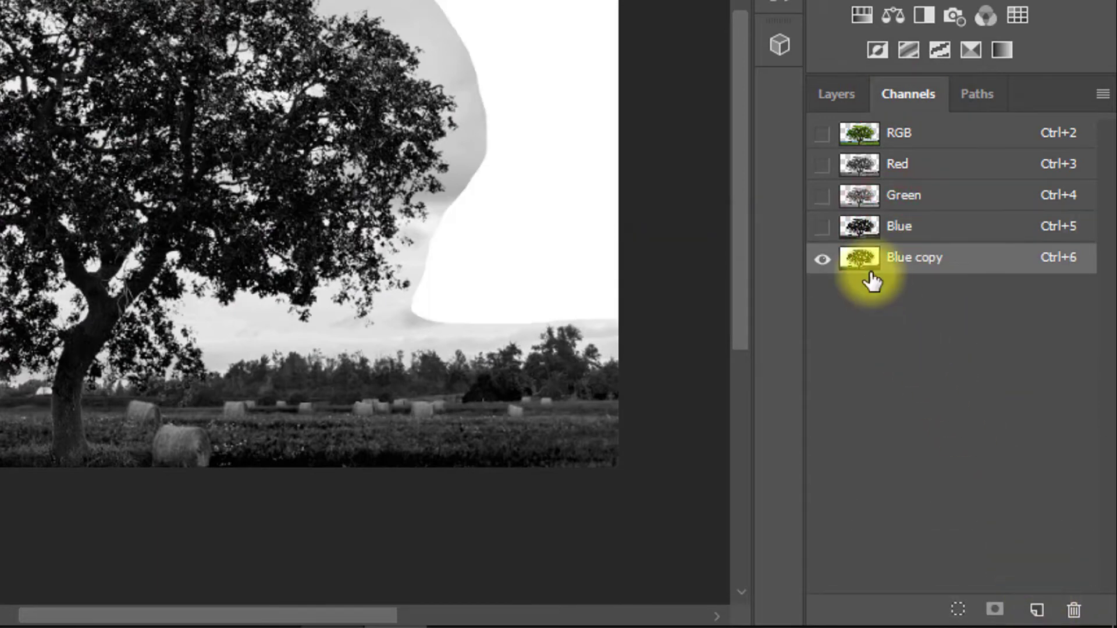
mouse_move(922, 259)
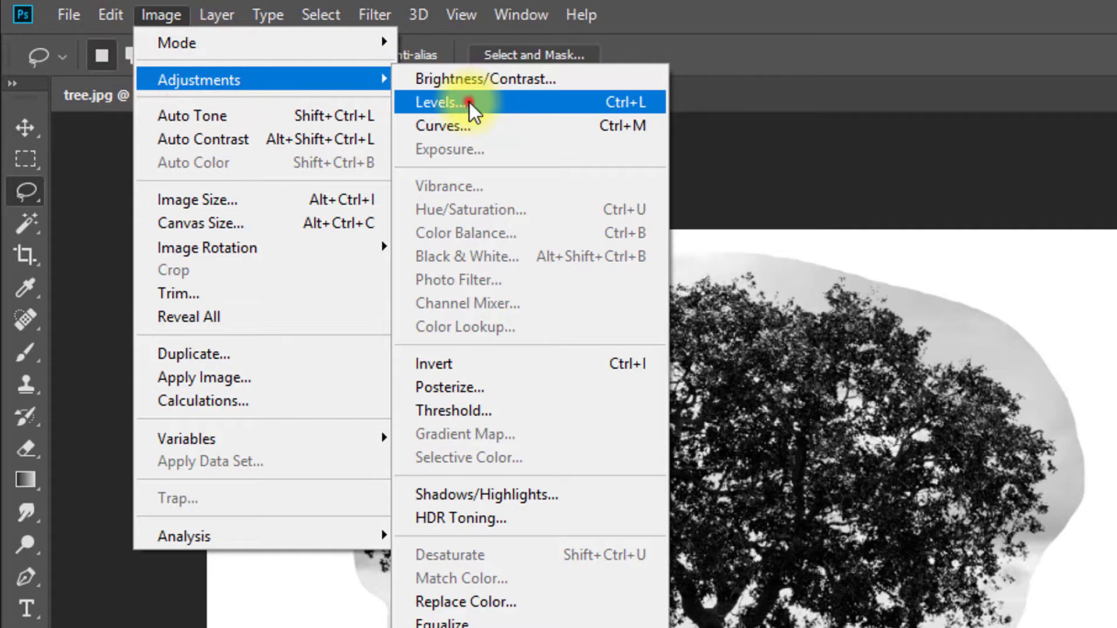
Step: Apply Levels to the Blue copy at about 117 / 1.15 / 238, making the tree black and sky white
click(442, 102)
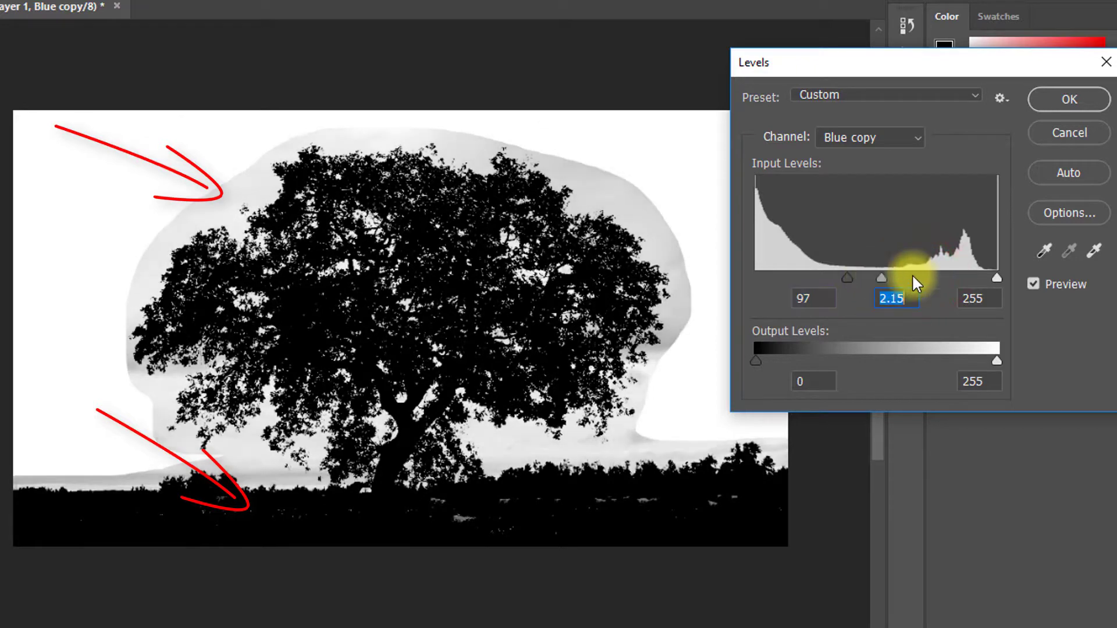
drag(995, 277, 980, 277)
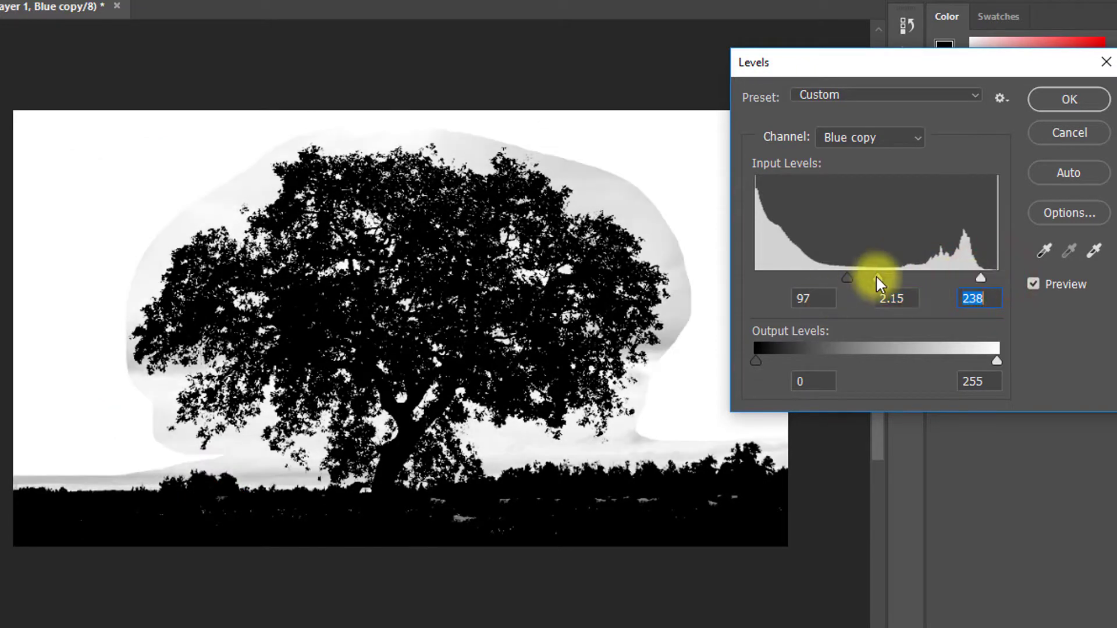
drag(847, 277, 873, 285)
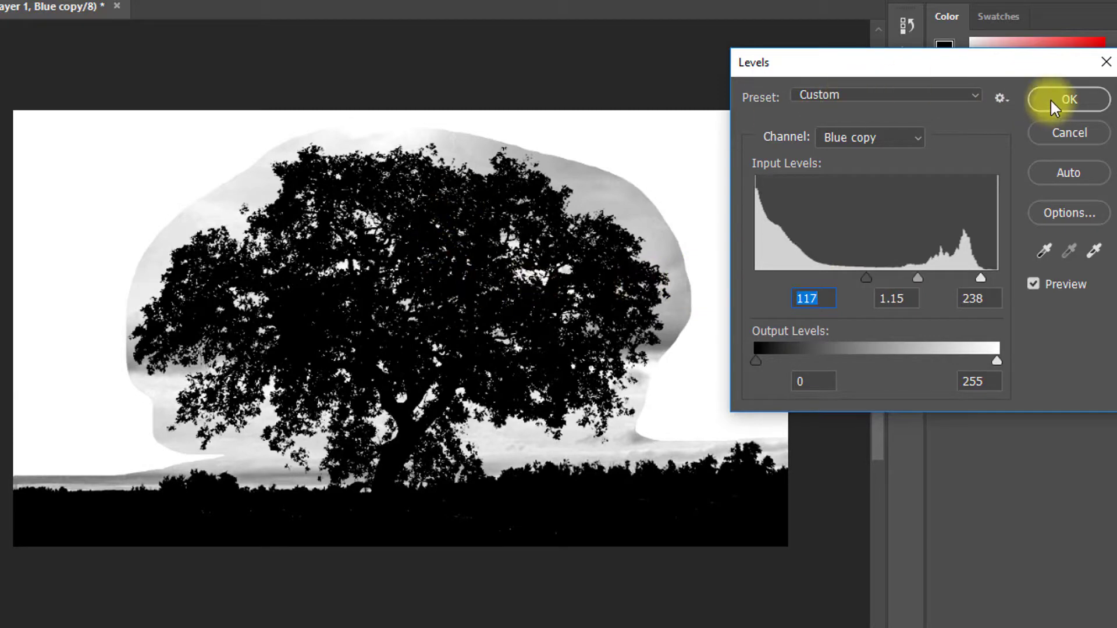
click(1068, 99)
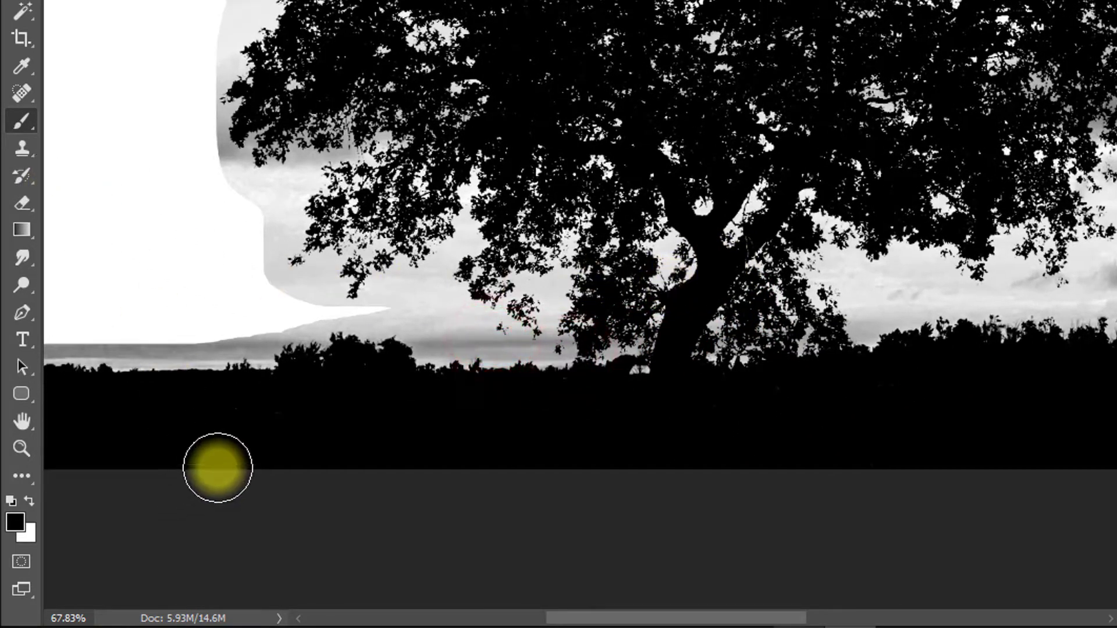
mouse_move(21, 286)
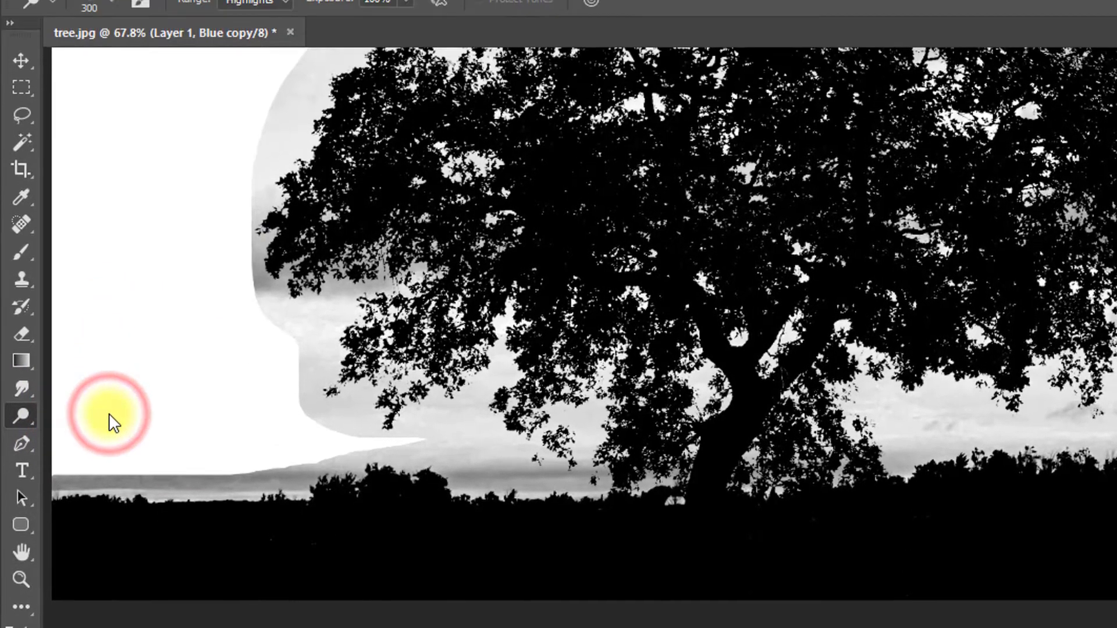
Step: Choose the Dodge tool with Range set to Highlights for lightening the gray sky
click(333, 61)
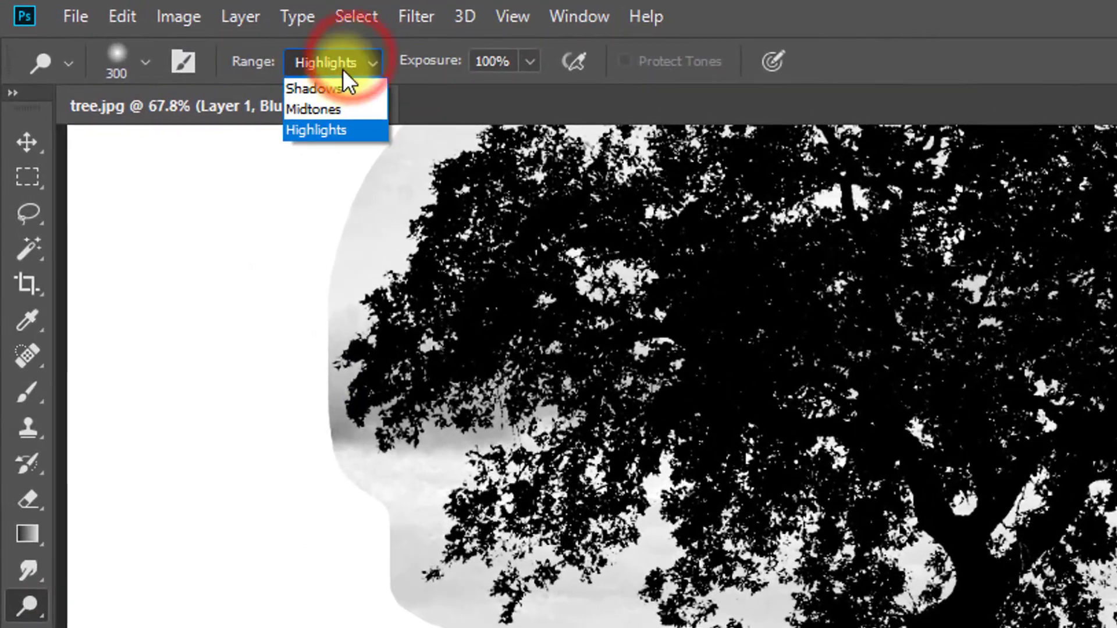
click(315, 131)
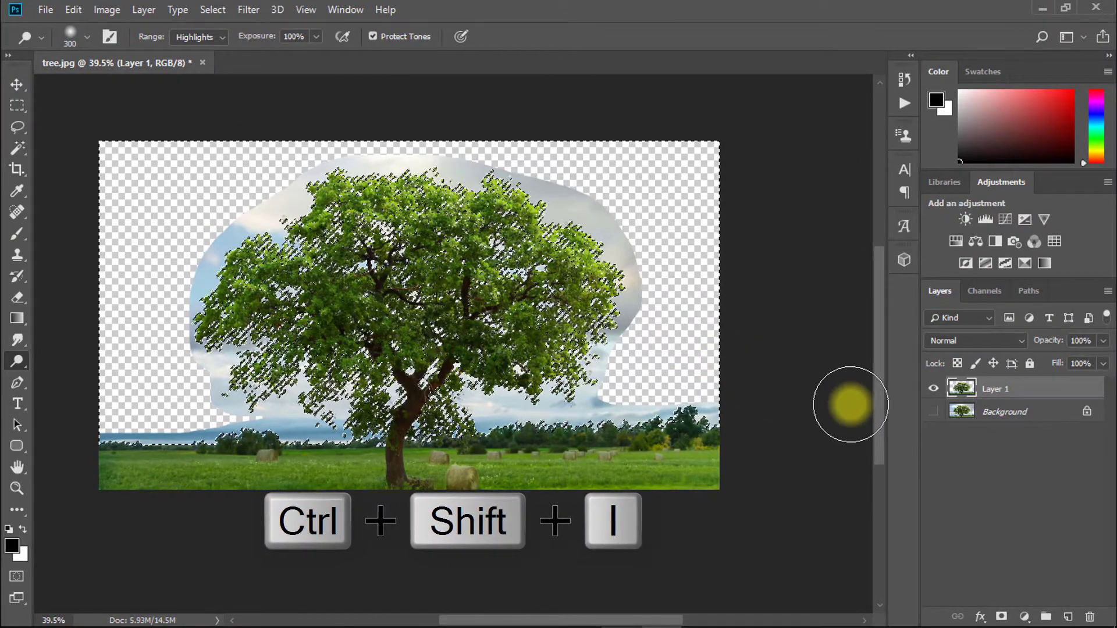
Step: Invert the selection to the tree and copy it onto a new Layer 2
key(ctrl+shift+i)
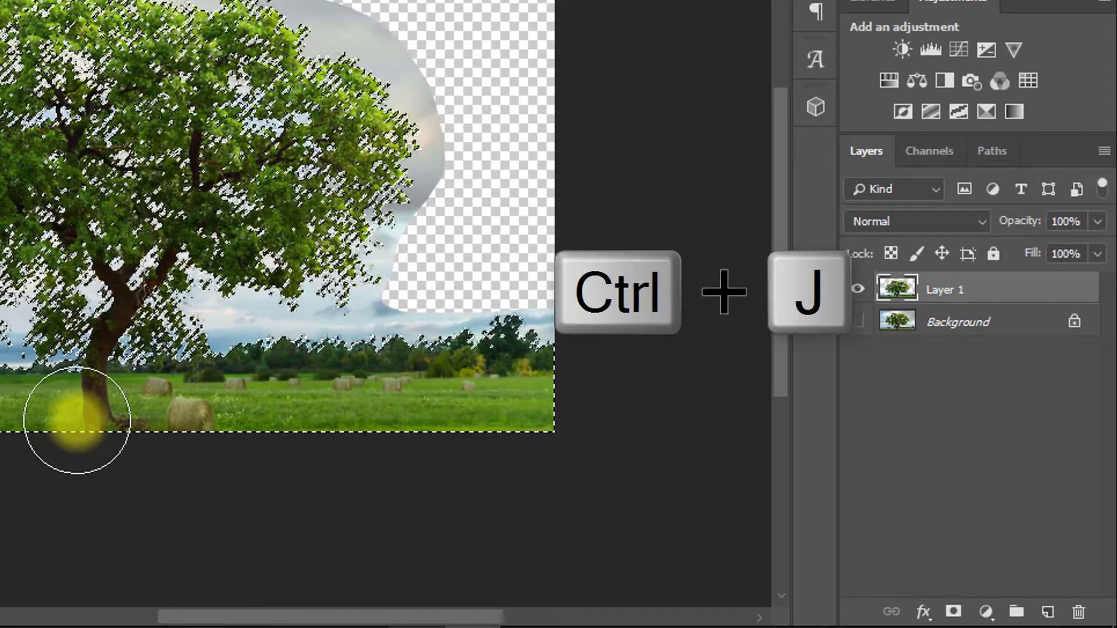
key(ctrl+j)
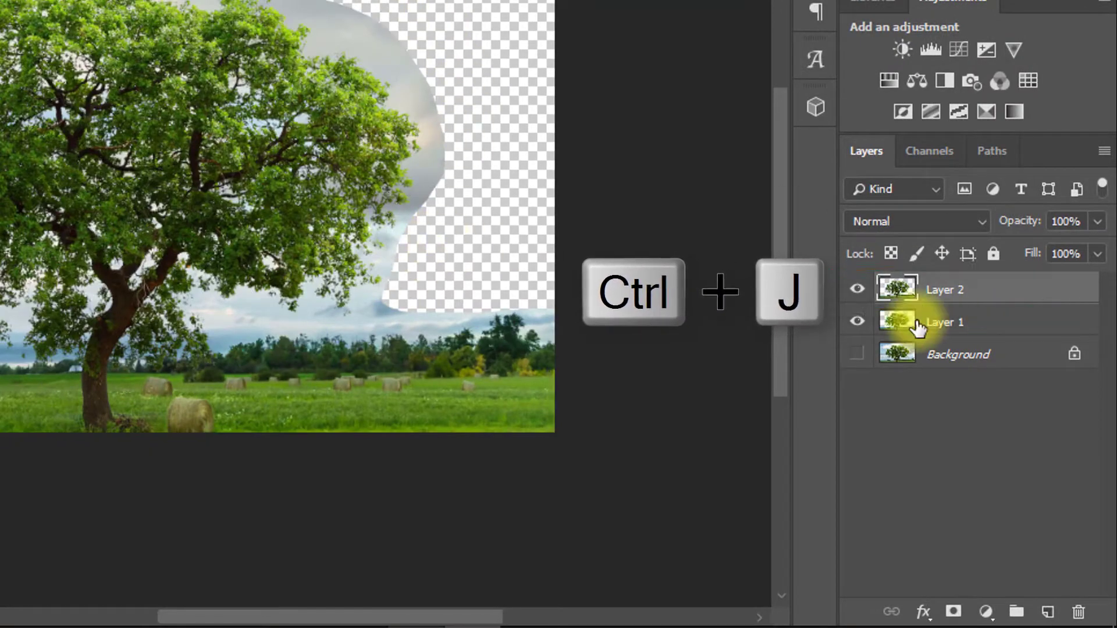
key(ctrl+j)
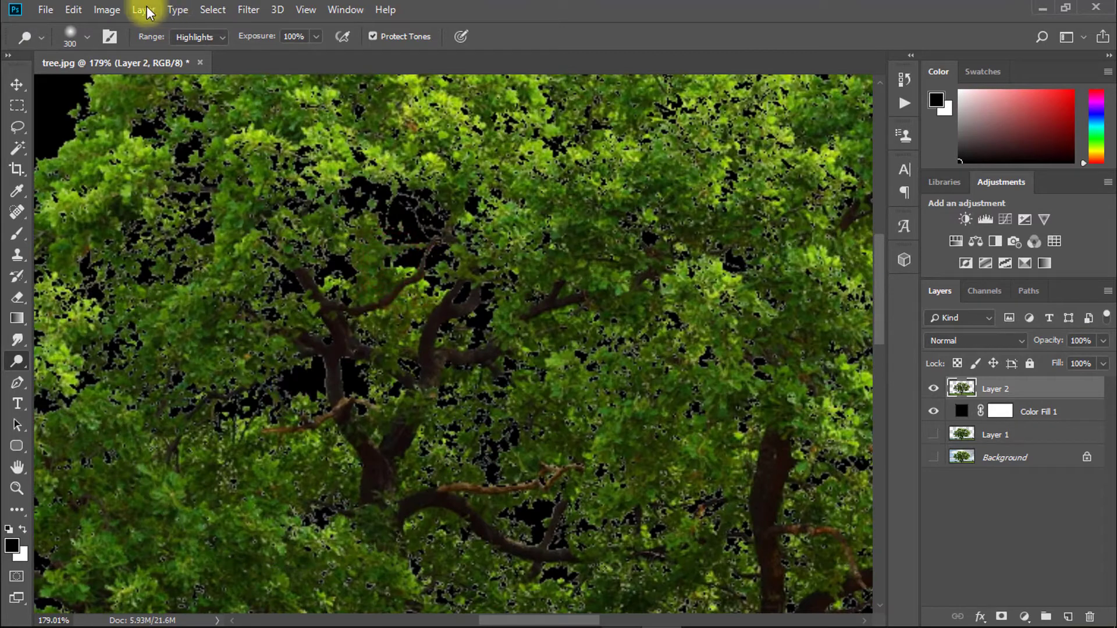
Step: Apply Layer > Matting > Remove White Matte to the tree layer's edges
click(143, 9)
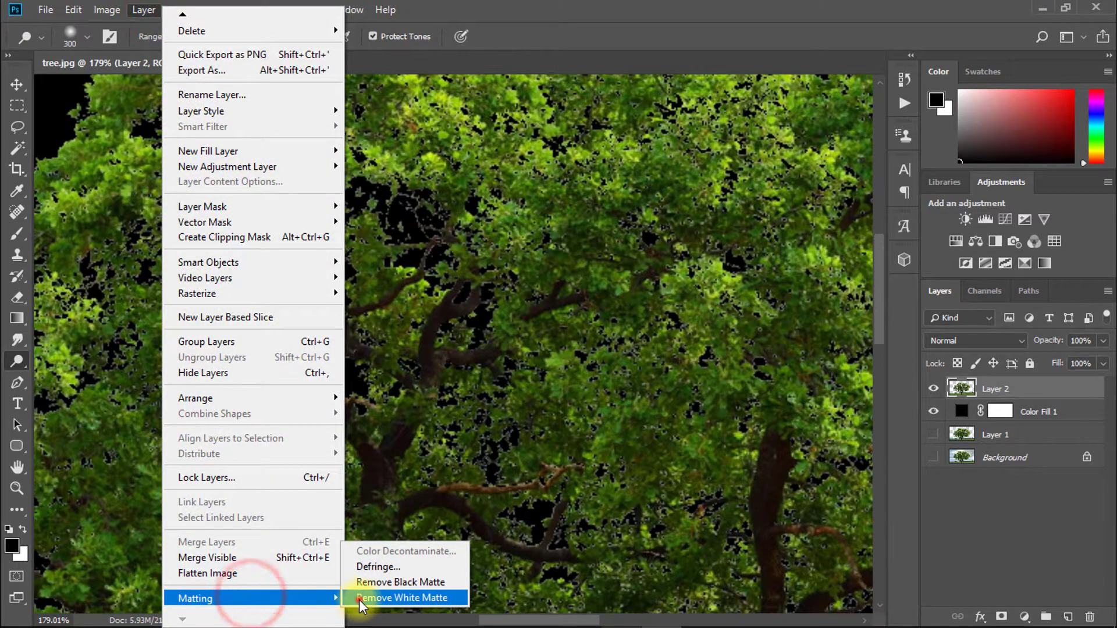
click(402, 598)
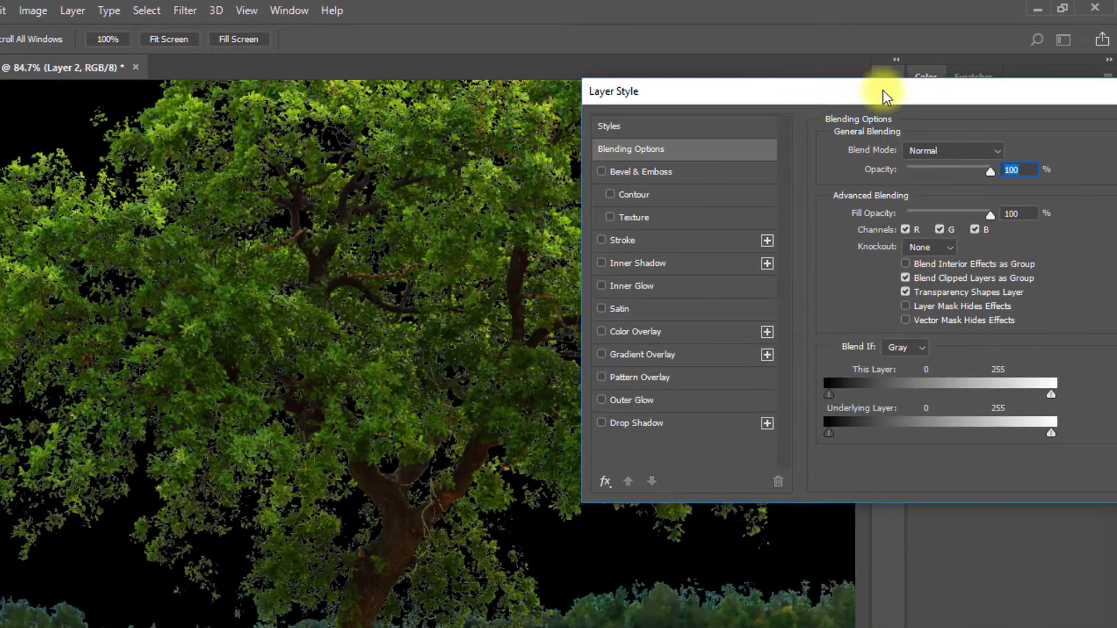
Step: Set Blend If to Blue and move This Layer's black slider to about 93
click(719, 429)
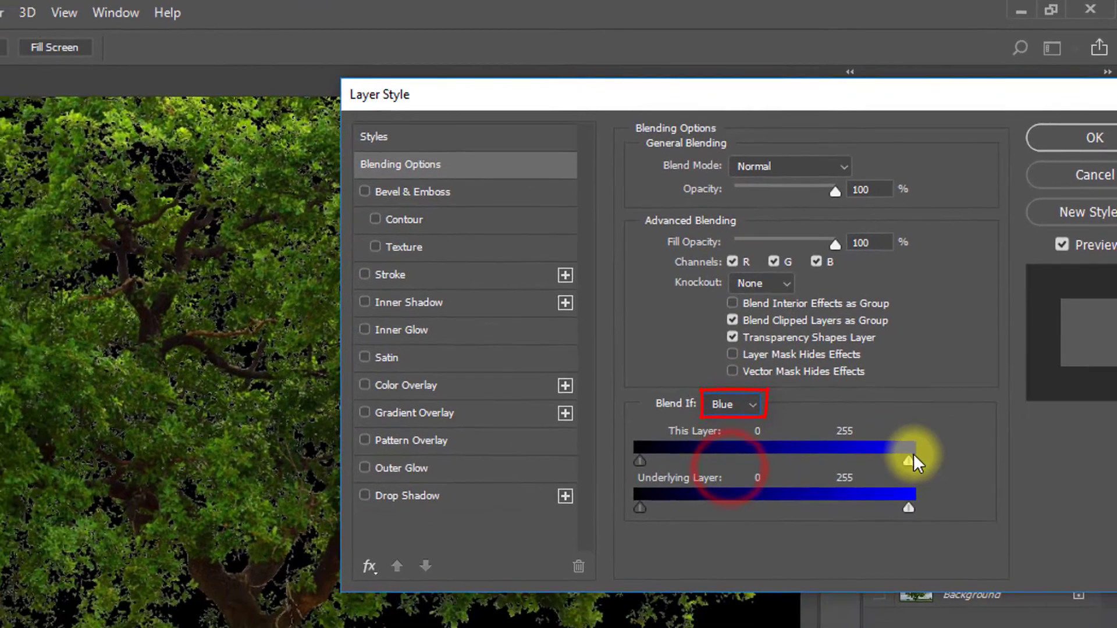
drag(906, 460, 776, 416)
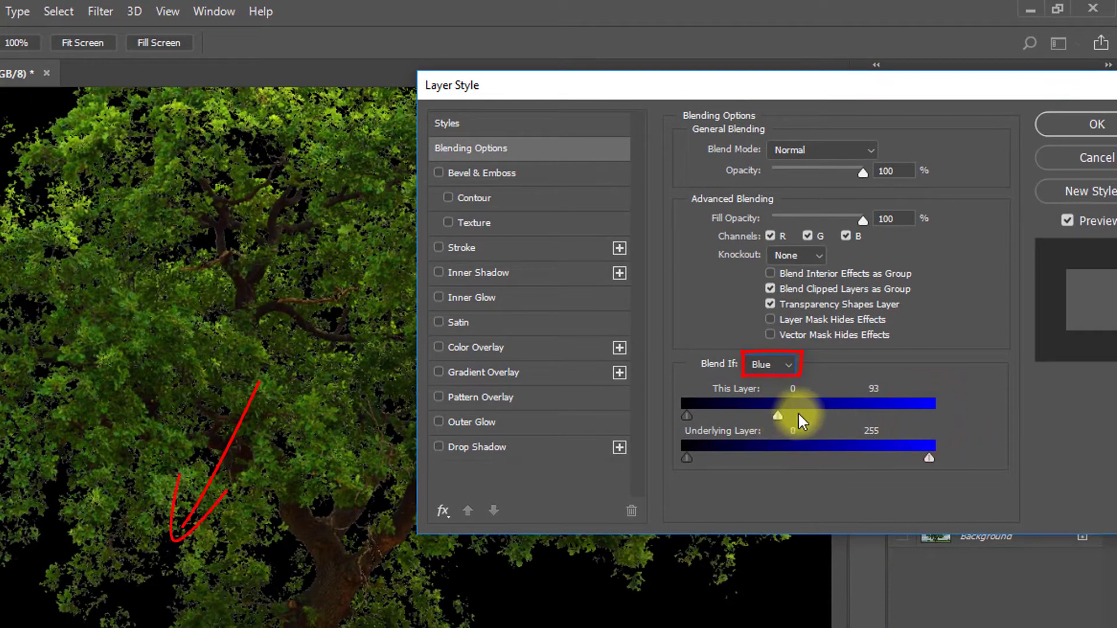
drag(777, 414, 781, 414)
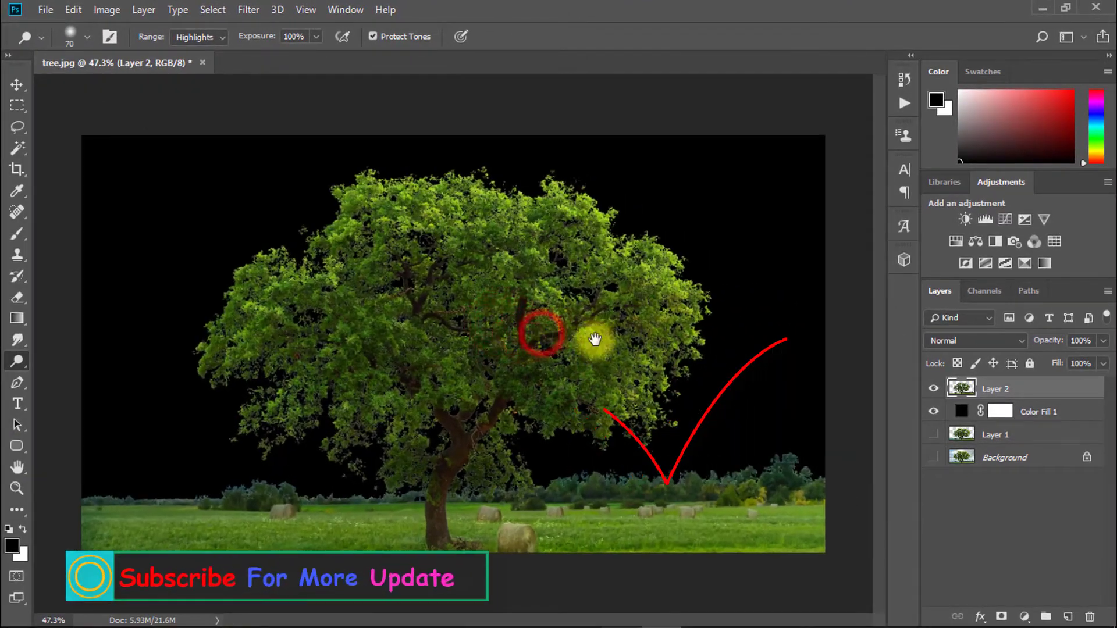
Step: Drop the cloudy sky photo from File Explorer into the tree document as a new layer
click(1001, 411)
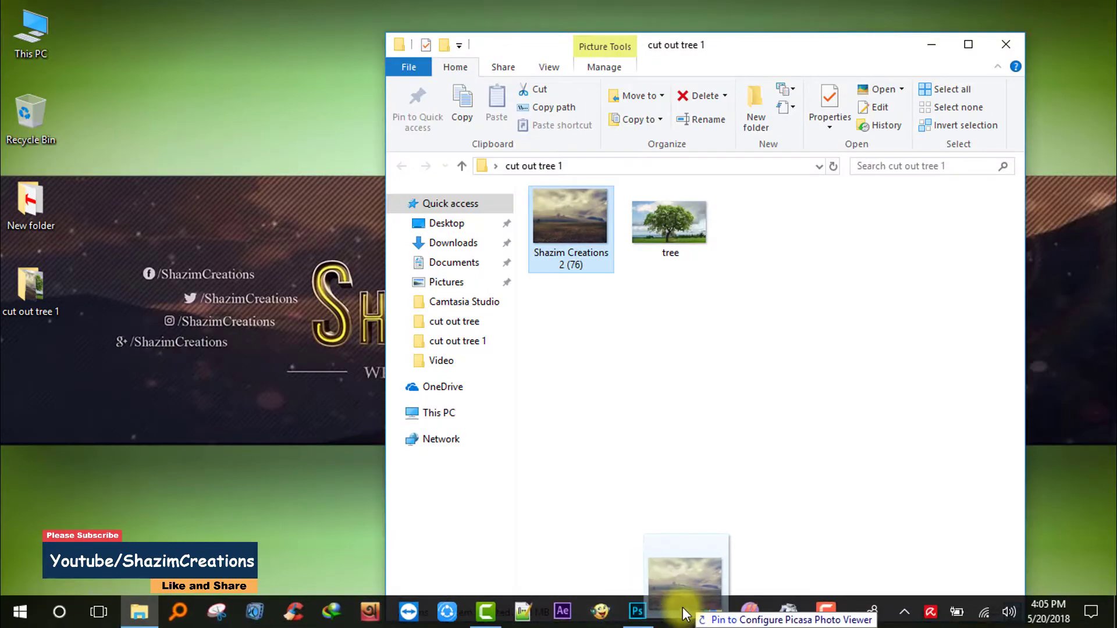
click(637, 611)
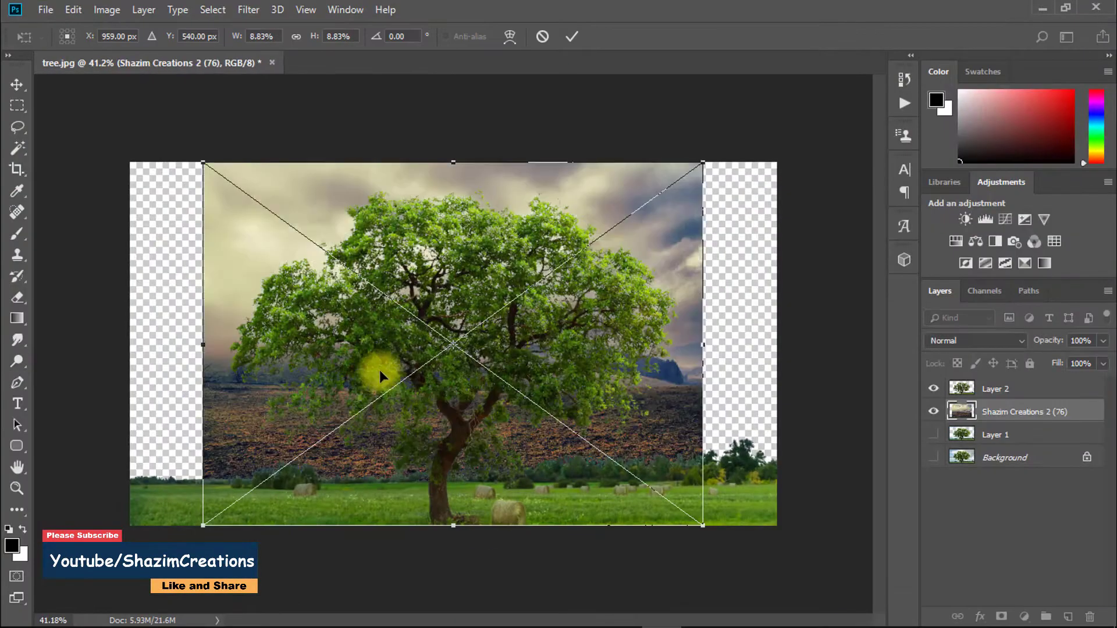